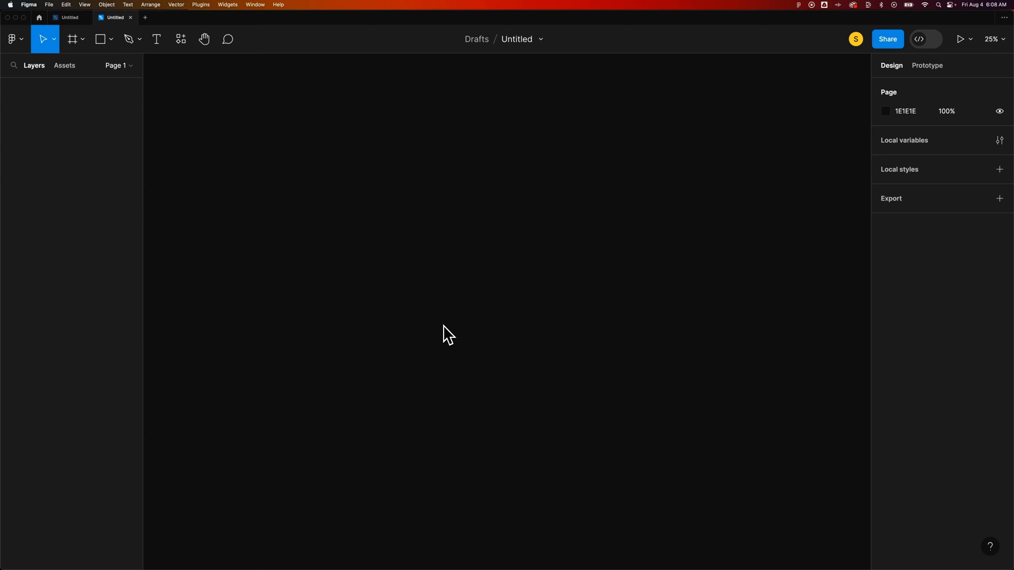
Step: Open the pen/pencil drawing tool dropdown in the toolbar
{"action": "left_click", "coordinate": [138, 39]}
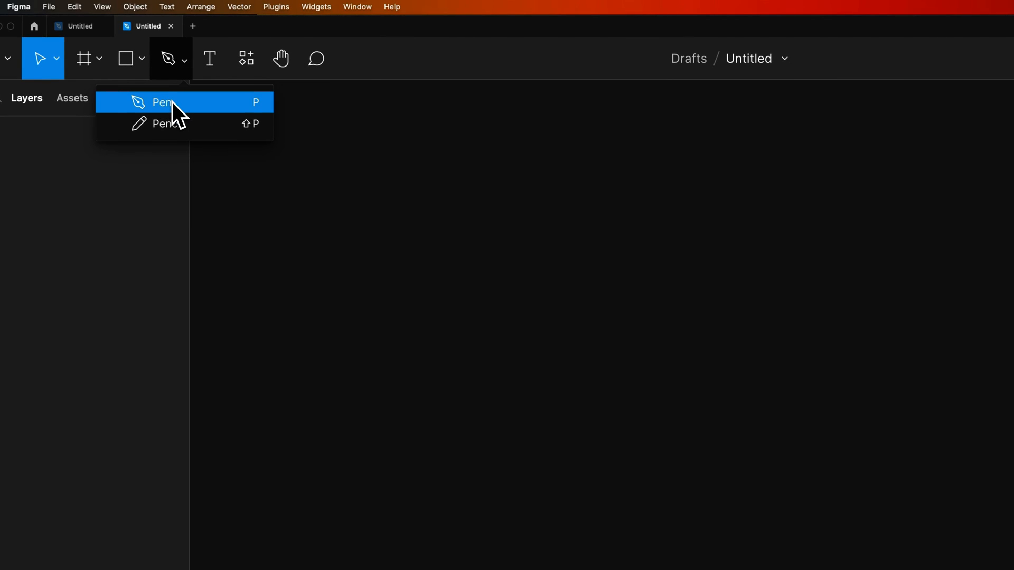
Step: Choose the Pen tool and place the first point of a five-sided closed polygon
{"action": "left_click", "coordinate": [163, 103]}
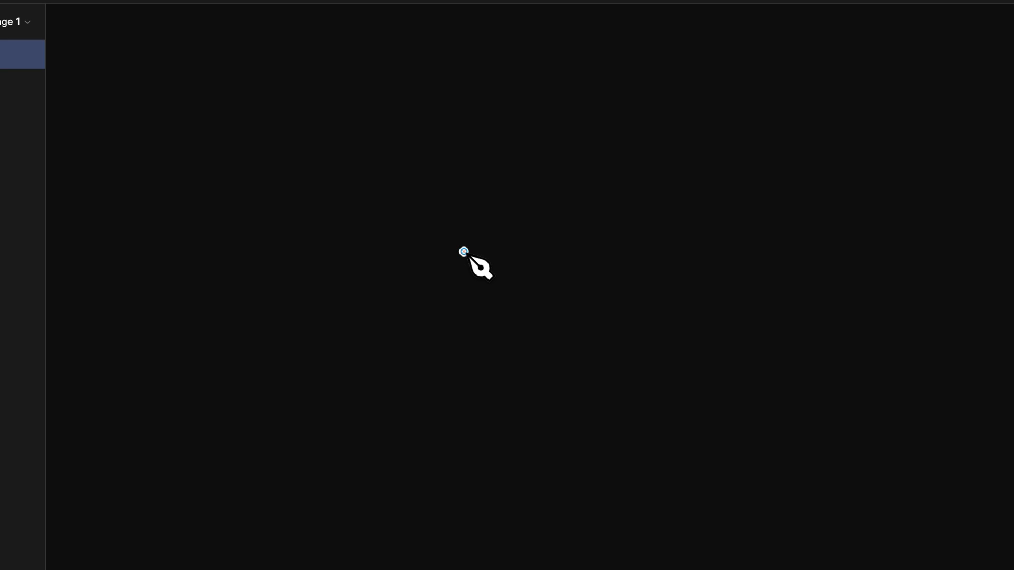
{"action": "left_click", "coordinate": [376, 415]}
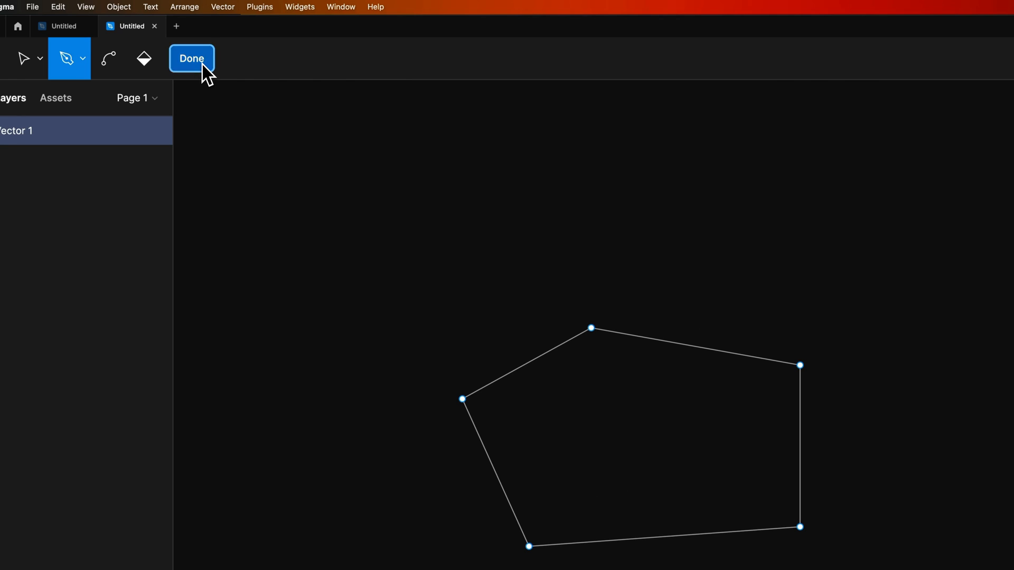
Step: Finish the path, set the polygon's stroke weight to 63 and add a light grey fill
{"action": "left_click", "coordinate": [192, 58]}
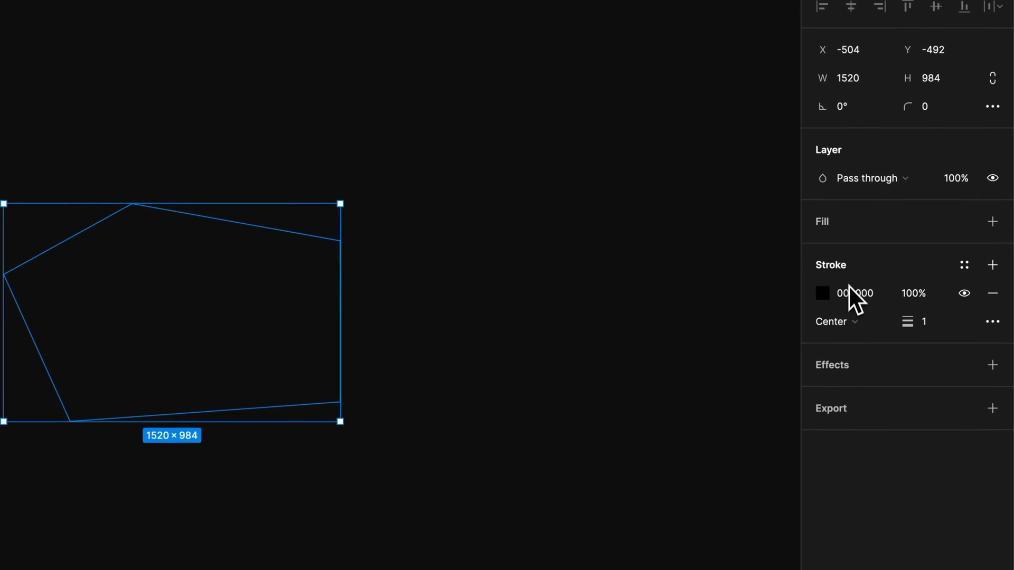
{"action": "left_click", "coordinate": [923, 321]}
{"action": "type", "text": "63"}
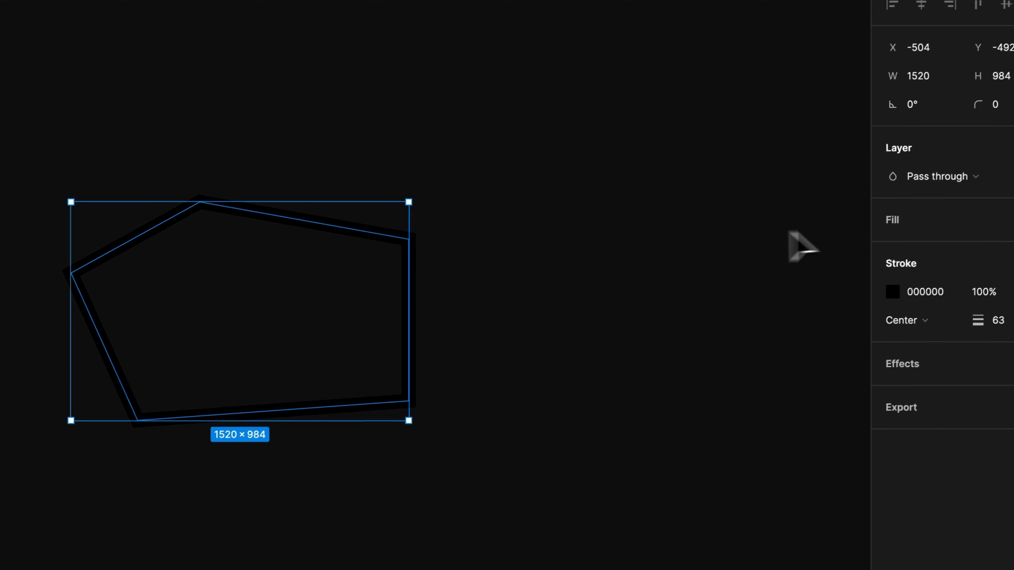
{"action": "left_click", "coordinate": [991, 246]}
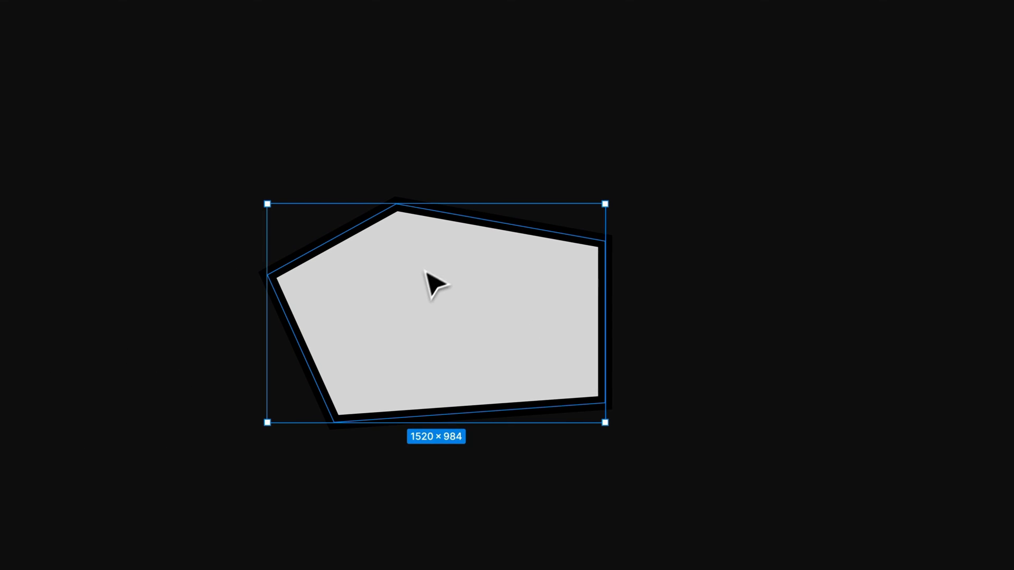
{"action": "left_click_drag", "start_coordinate": [433, 281], "coordinate": [472, 342]}
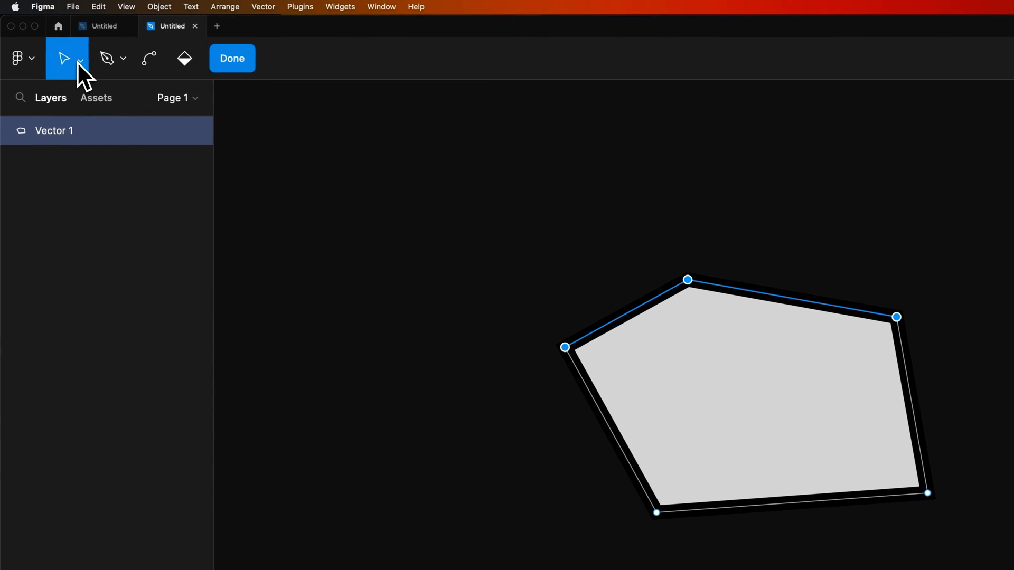
{"action": "mouse_move", "coordinate": [106, 58]}
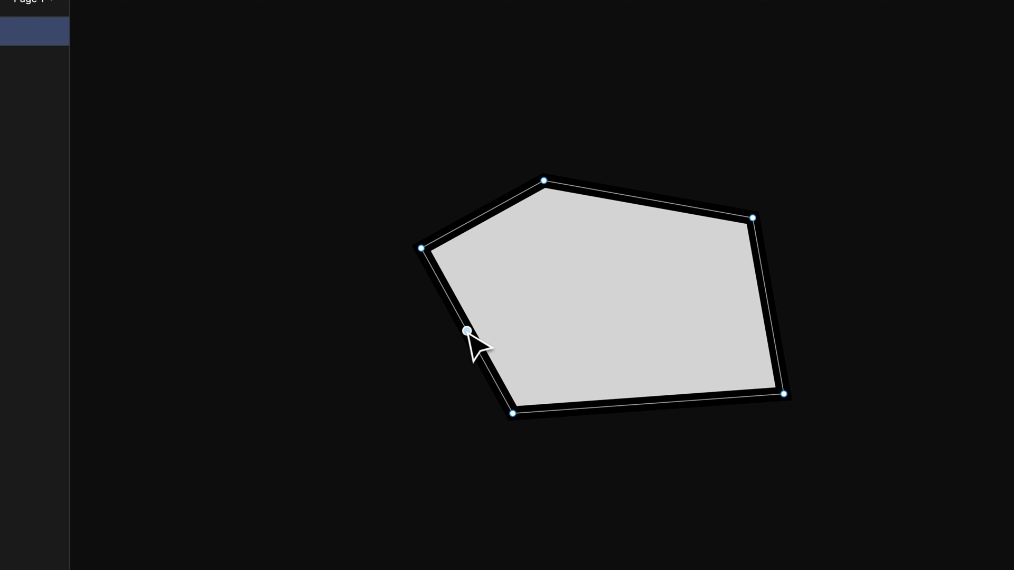
Step: Add a sixth anchor on the left edge, pull it inward and nudge the top corner
{"action": "left_click_drag", "start_coordinate": [465, 332], "coordinate": [441, 318]}
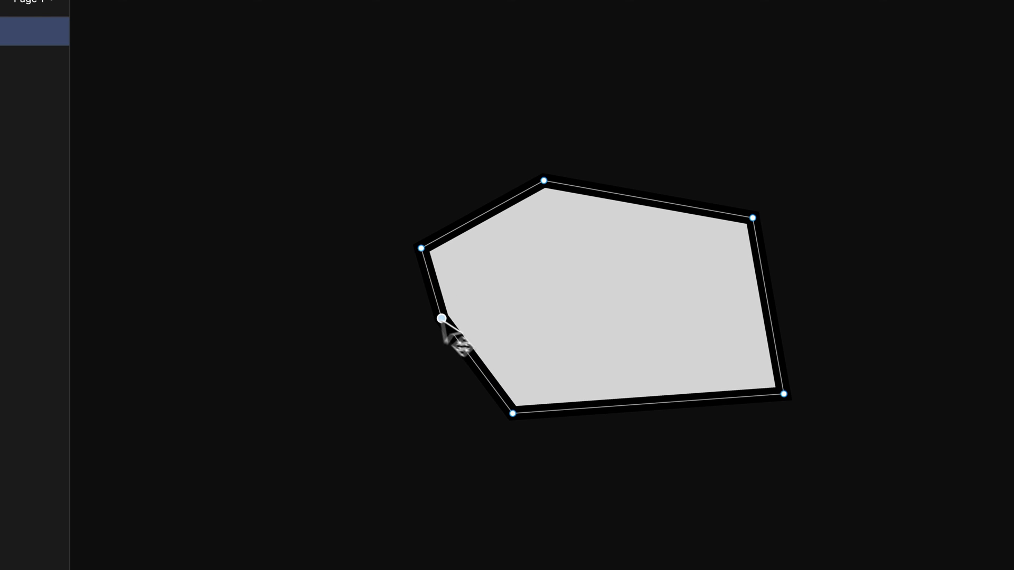
{"action": "left_click_drag", "start_coordinate": [442, 318], "coordinate": [428, 210]}
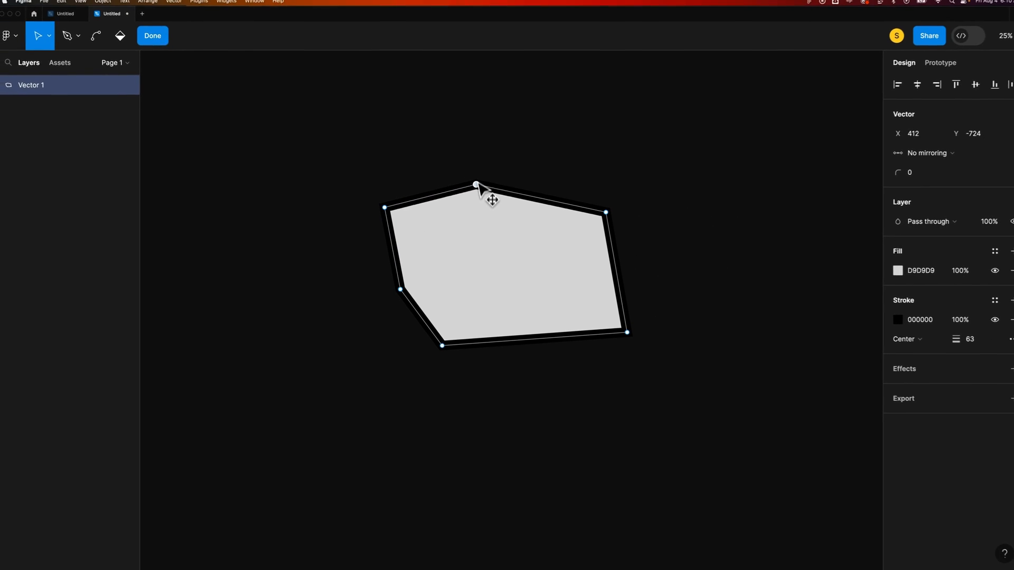
{"action": "left_click_drag", "start_coordinate": [477, 186], "coordinate": [462, 183]}
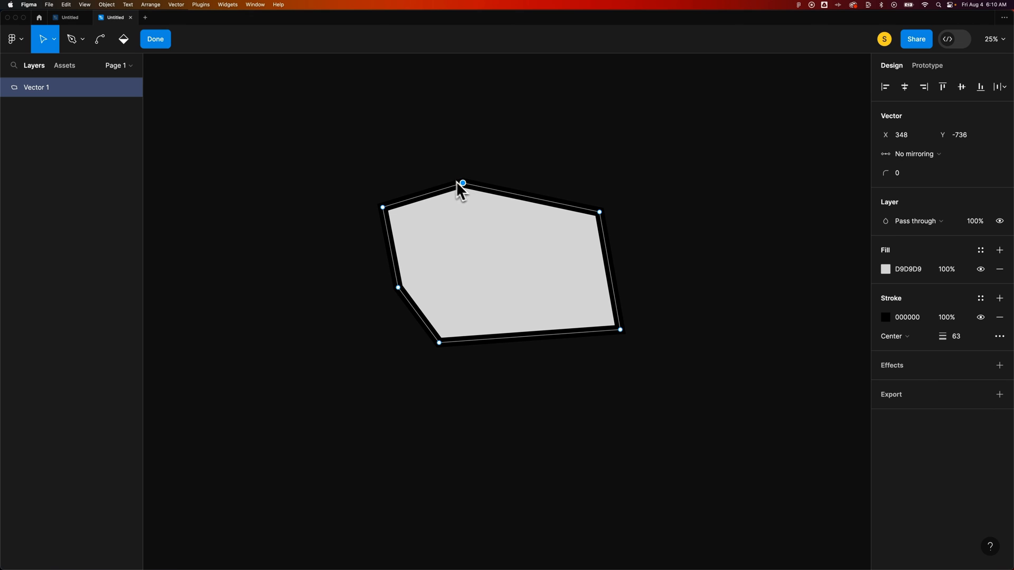
Step: Drag the upper-left anchor outward and upward, bending the top edge into an arc
{"action": "left_click", "coordinate": [71, 39]}
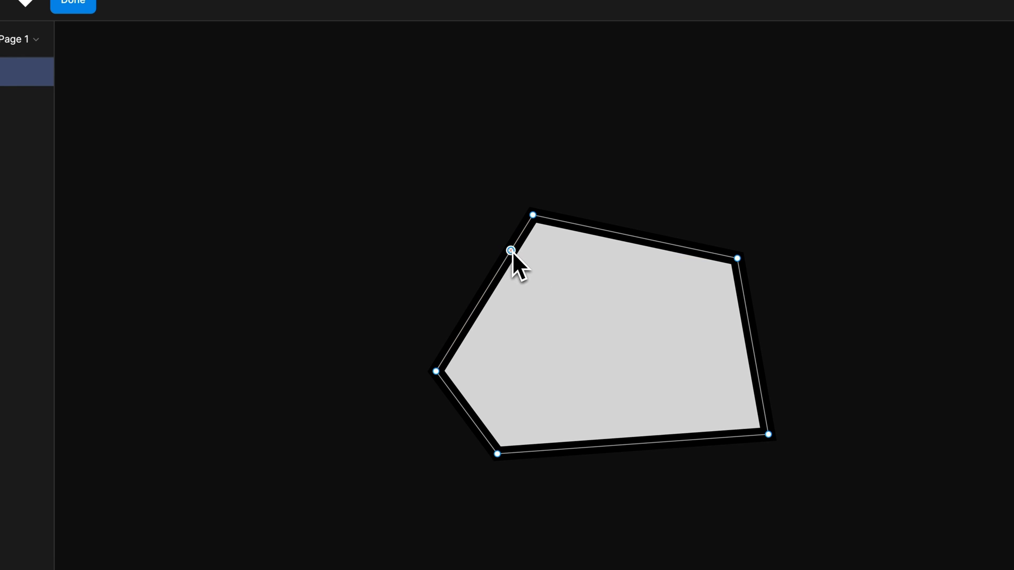
{"action": "left_click_drag", "start_coordinate": [511, 251], "coordinate": [470, 240]}
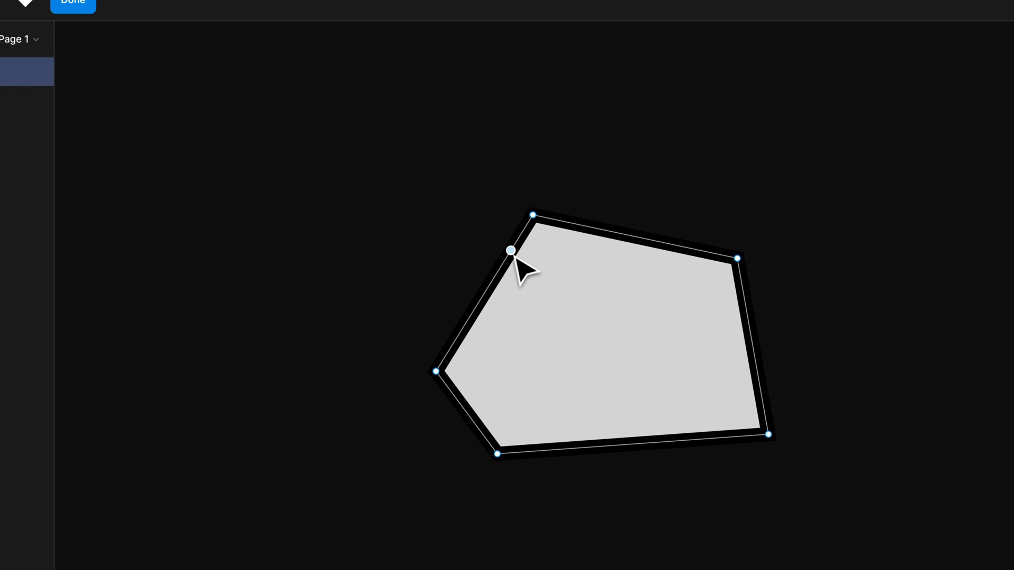
{"action": "left_click_drag", "start_coordinate": [511, 251], "coordinate": [424, 232]}
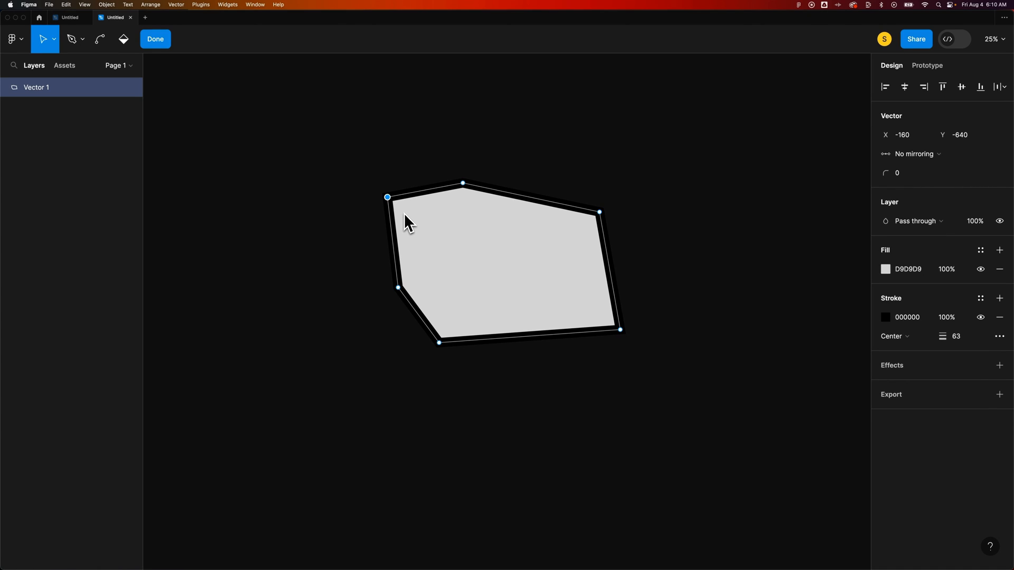
{"action": "left_click", "coordinate": [73, 39]}
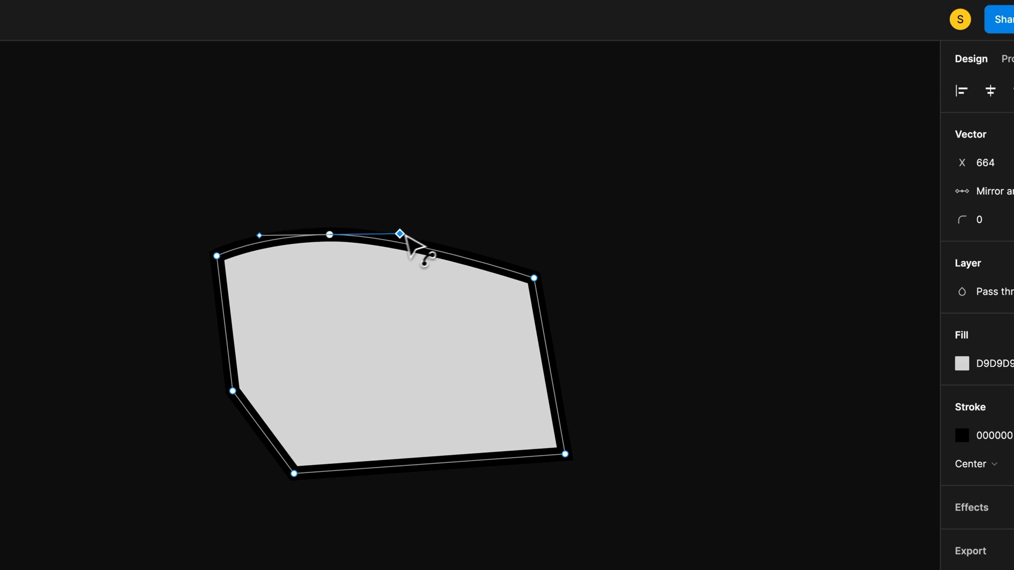
Step: Drag the top anchor's bezier handle back and forth until the top edge is a smooth arc
{"action": "left_click_drag", "start_coordinate": [399, 233], "coordinate": [421, 236]}
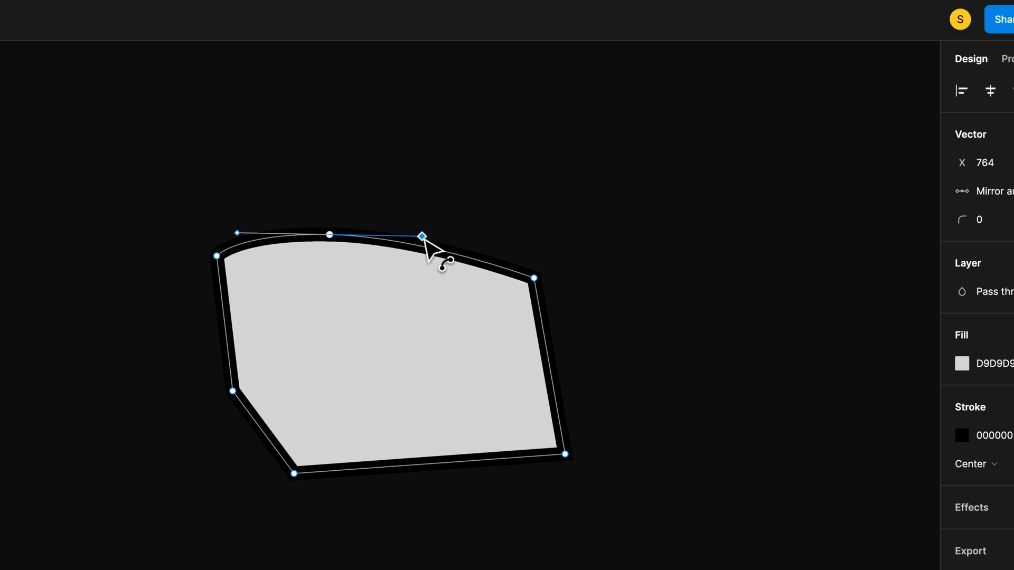
{"action": "left_click_drag", "start_coordinate": [422, 234], "coordinate": [402, 235]}
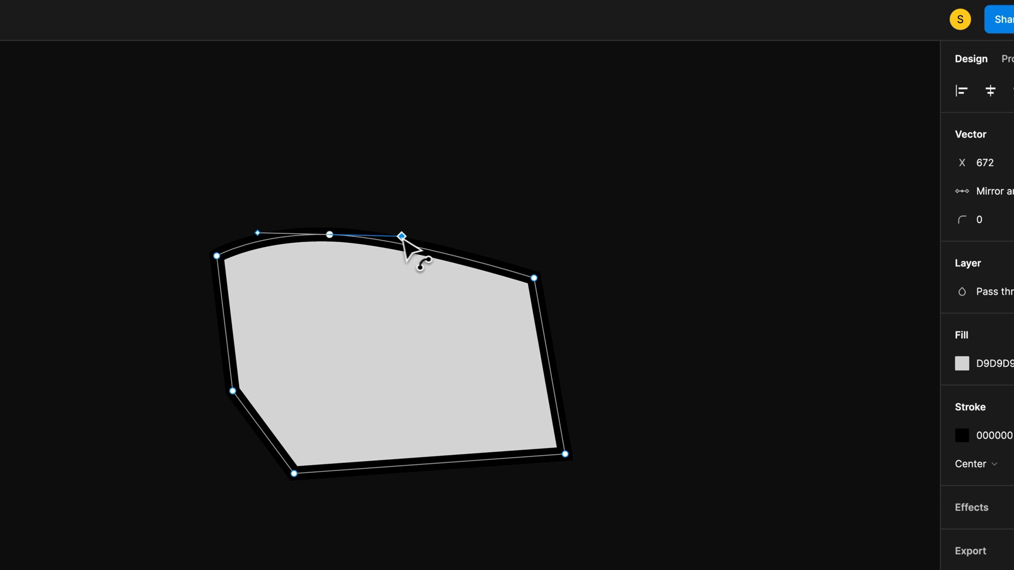
{"action": "left_click_drag", "start_coordinate": [401, 234], "coordinate": [346, 234]}
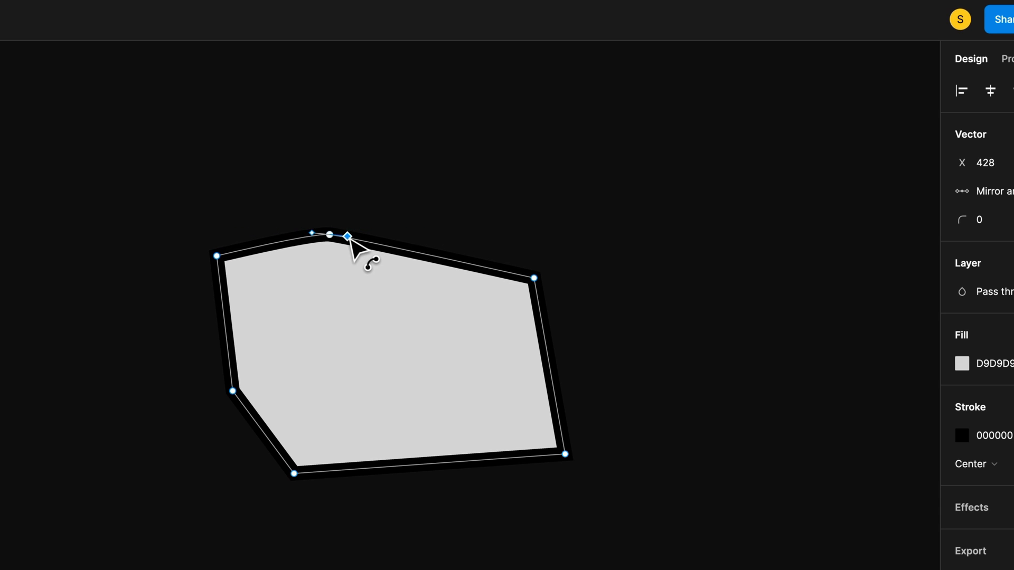
{"action": "left_click_drag", "start_coordinate": [347, 235], "coordinate": [350, 234]}
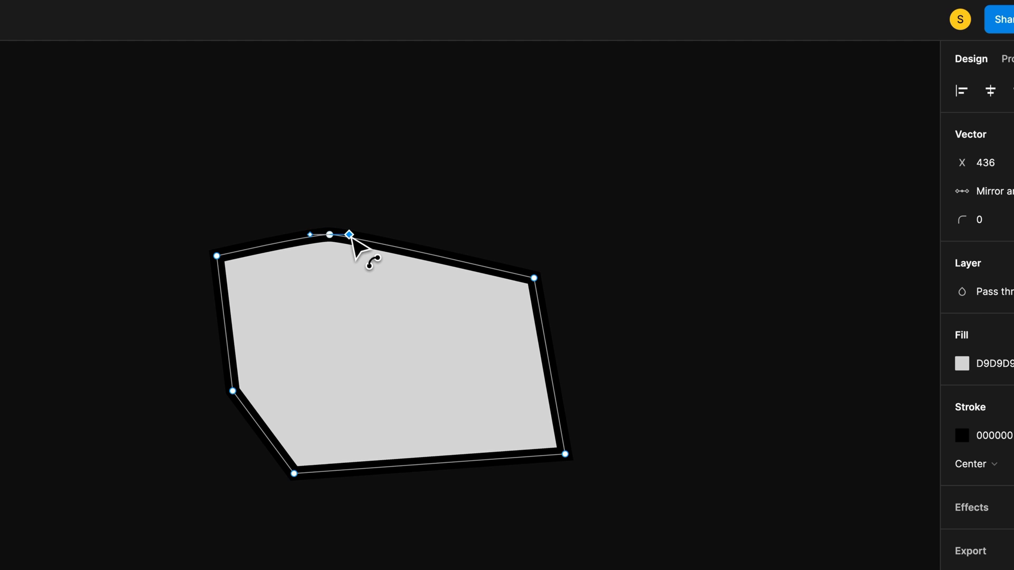
{"action": "left_click_drag", "start_coordinate": [347, 234], "coordinate": [420, 233]}
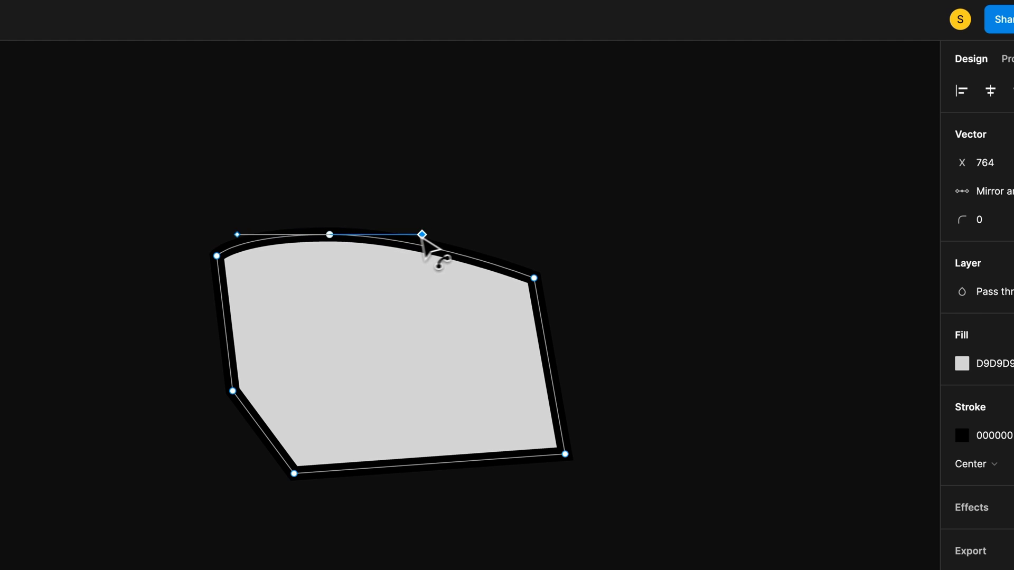
{"action": "left_click_drag", "start_coordinate": [421, 233], "coordinate": [696, 234]}
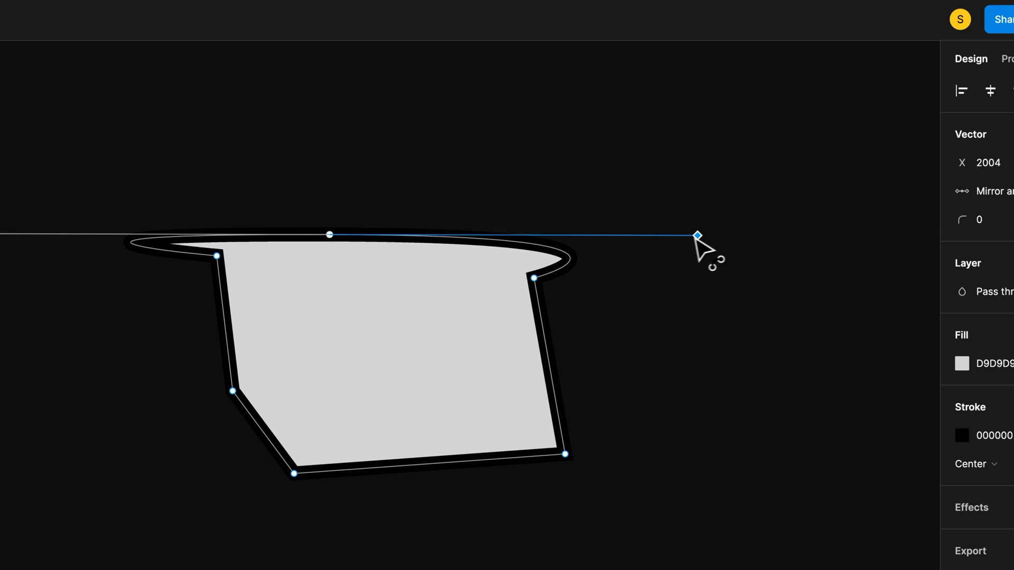
{"action": "left_click_drag", "start_coordinate": [696, 235], "coordinate": [813, 228]}
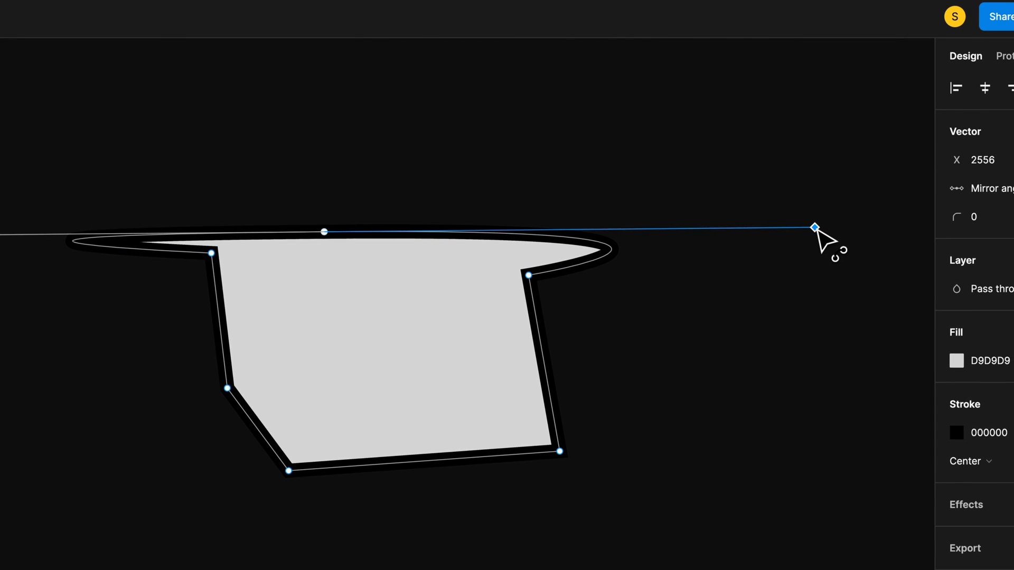
{"action": "left_click_drag", "start_coordinate": [813, 227], "coordinate": [545, 238]}
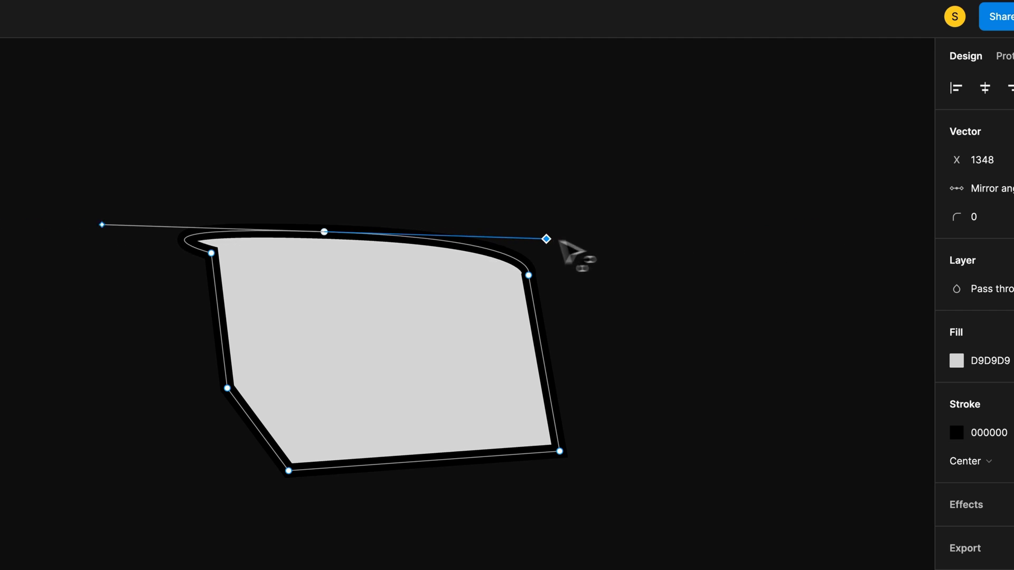
{"action": "left_click_drag", "start_coordinate": [544, 238], "coordinate": [411, 235]}
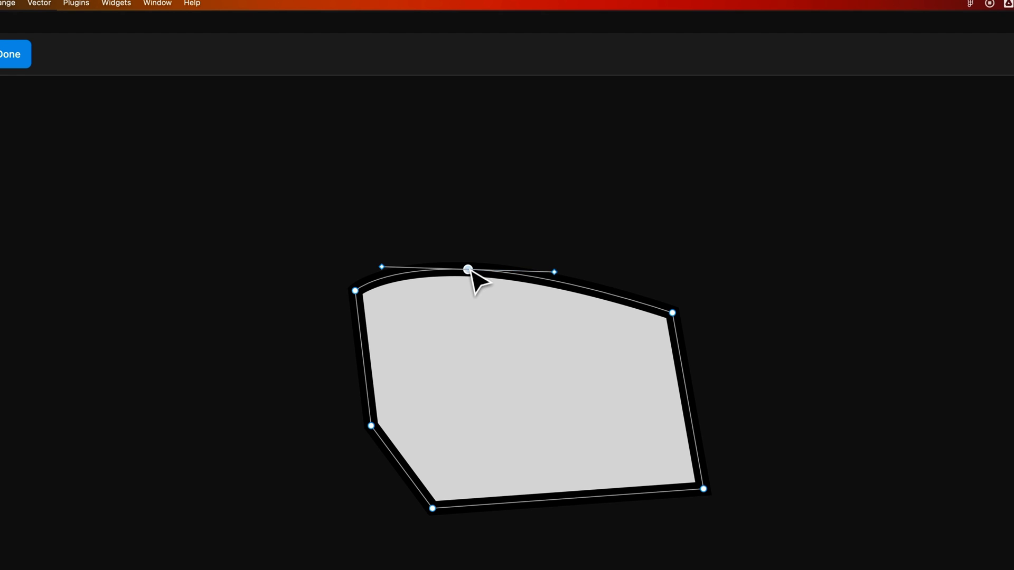
Step: Pull the top anchor's handles upward and across to twist the top into a steep S-shaped wave
{"action": "left_click_drag", "start_coordinate": [468, 269], "coordinate": [506, 217]}
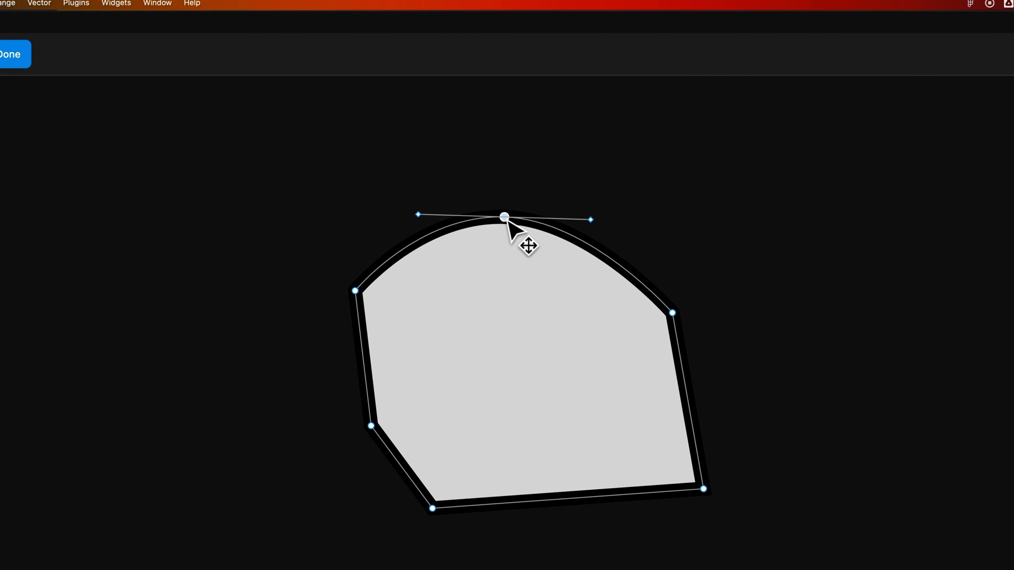
{"action": "left_click_drag", "start_coordinate": [506, 215], "coordinate": [513, 210]}
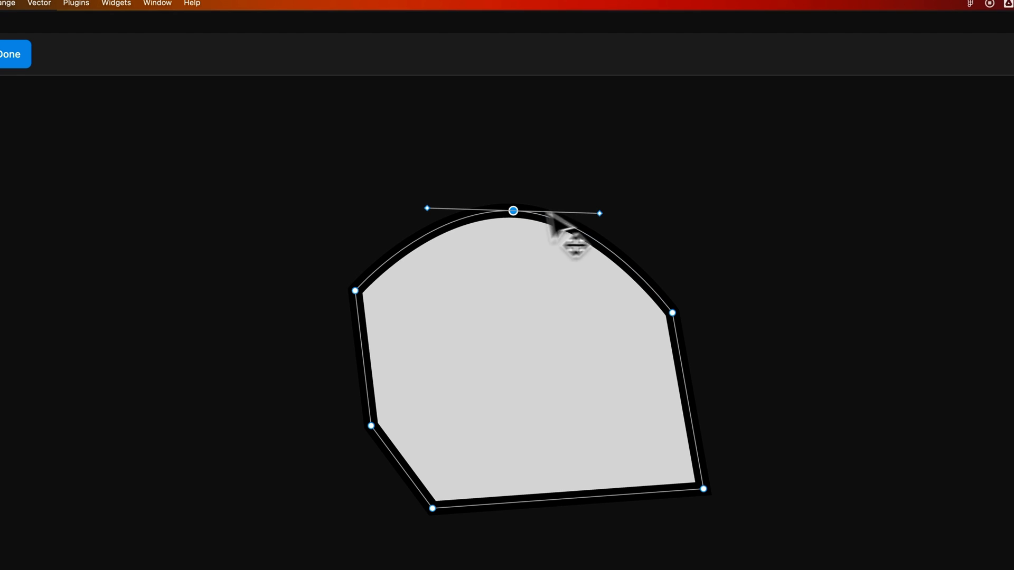
{"action": "left_click_drag", "start_coordinate": [597, 214], "coordinate": [659, 200]}
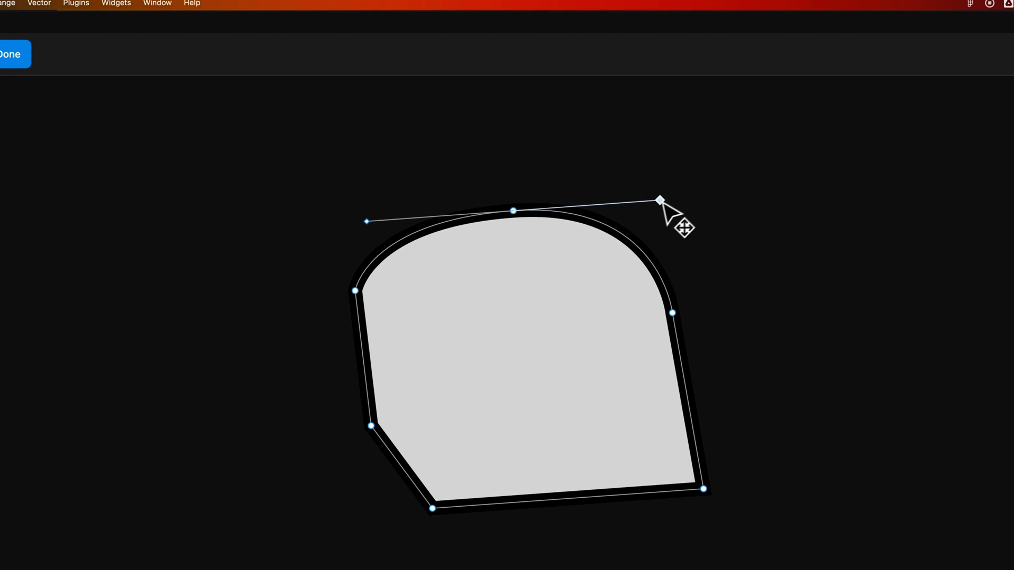
{"action": "left_click_drag", "start_coordinate": [658, 200], "coordinate": [603, 213]}
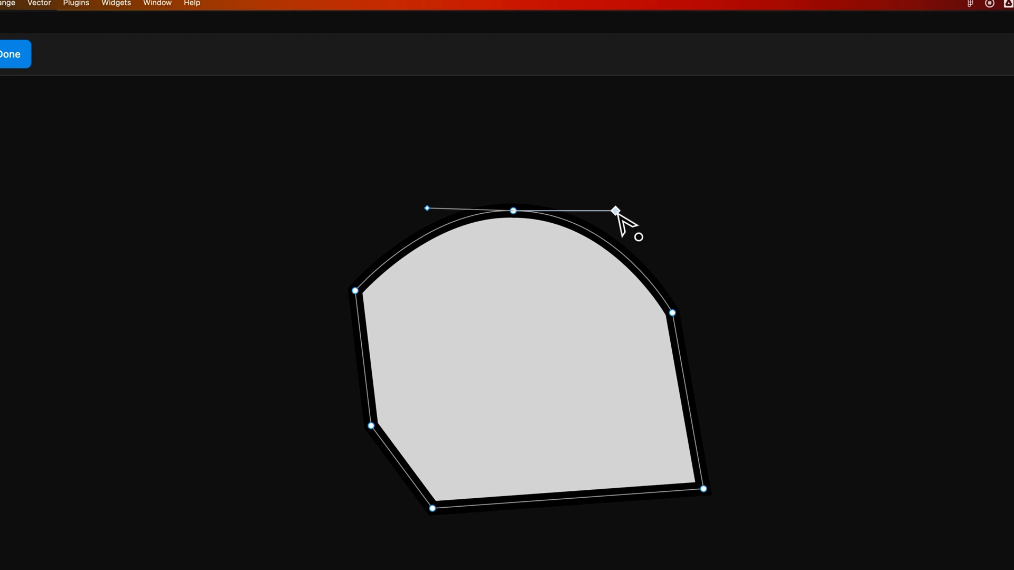
{"action": "left_click_drag", "start_coordinate": [613, 211], "coordinate": [506, 133]}
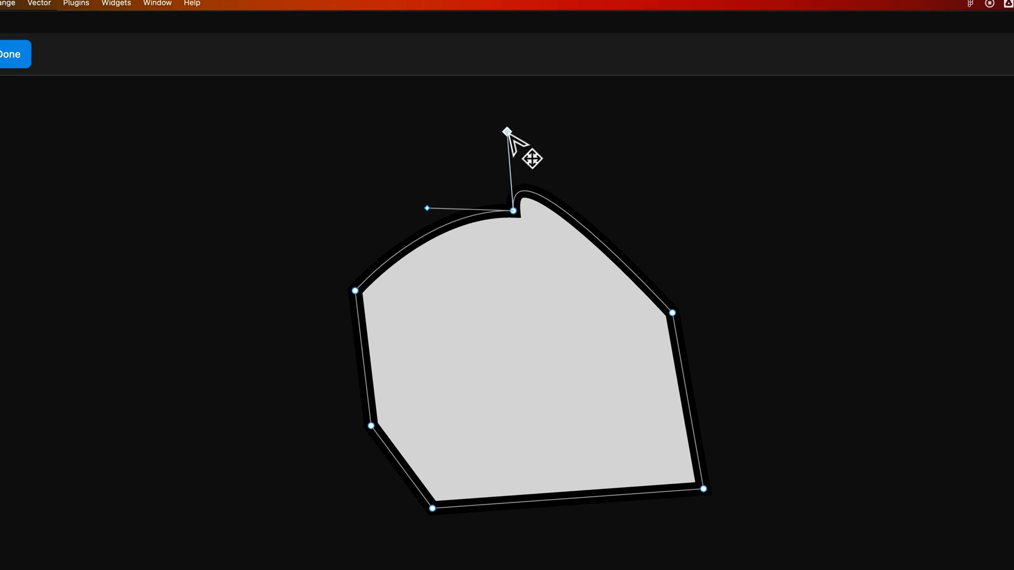
{"action": "left_click_drag", "start_coordinate": [506, 131], "coordinate": [531, 220]}
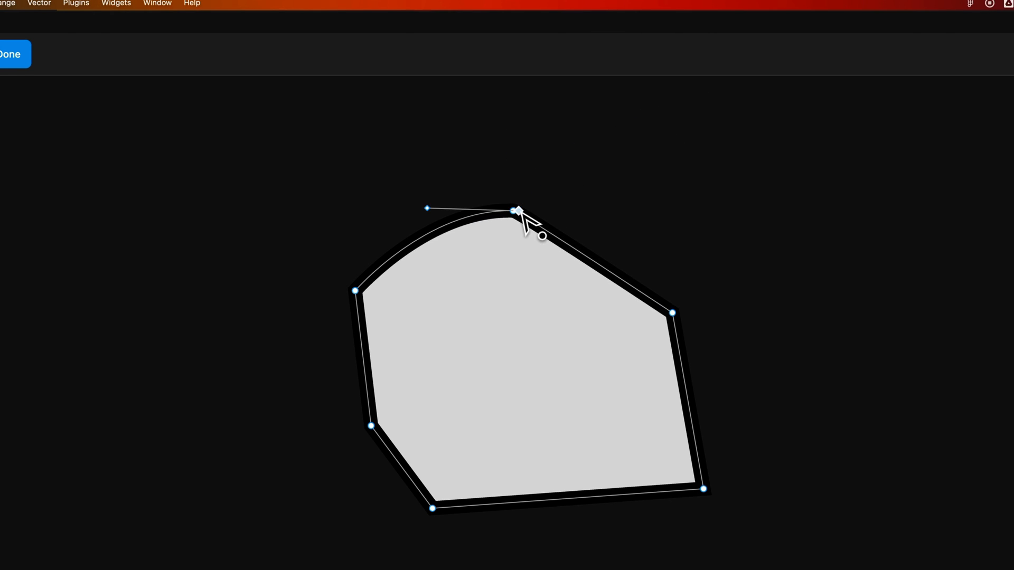
{"action": "left_click_drag", "start_coordinate": [517, 211], "coordinate": [513, 93]}
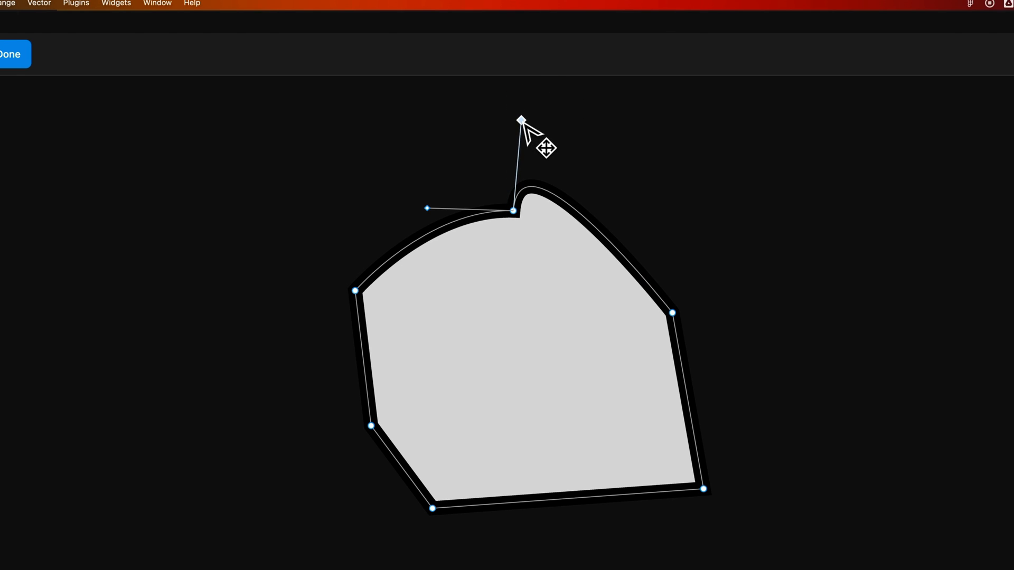
{"action": "left_click_drag", "start_coordinate": [520, 119], "coordinate": [618, 211]}
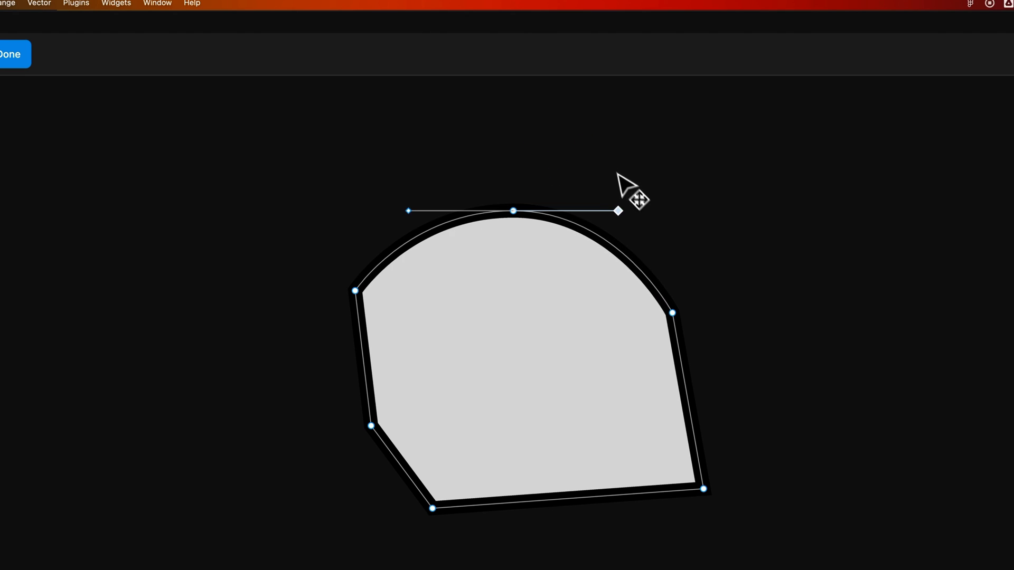
{"action": "left_click_drag", "start_coordinate": [618, 211], "coordinate": [513, 325]}
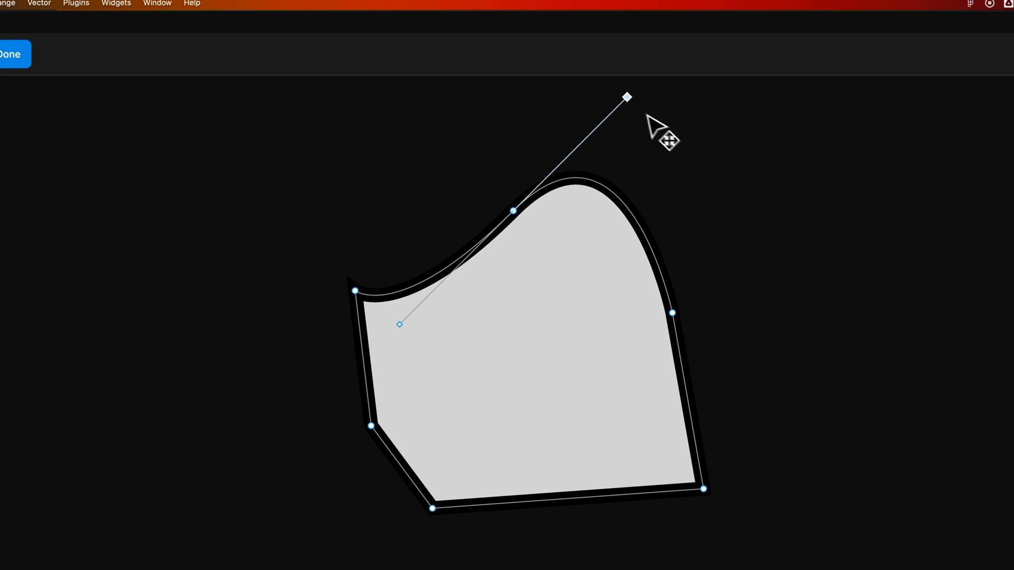
{"action": "left_click_drag", "start_coordinate": [625, 97], "coordinate": [732, 211]}
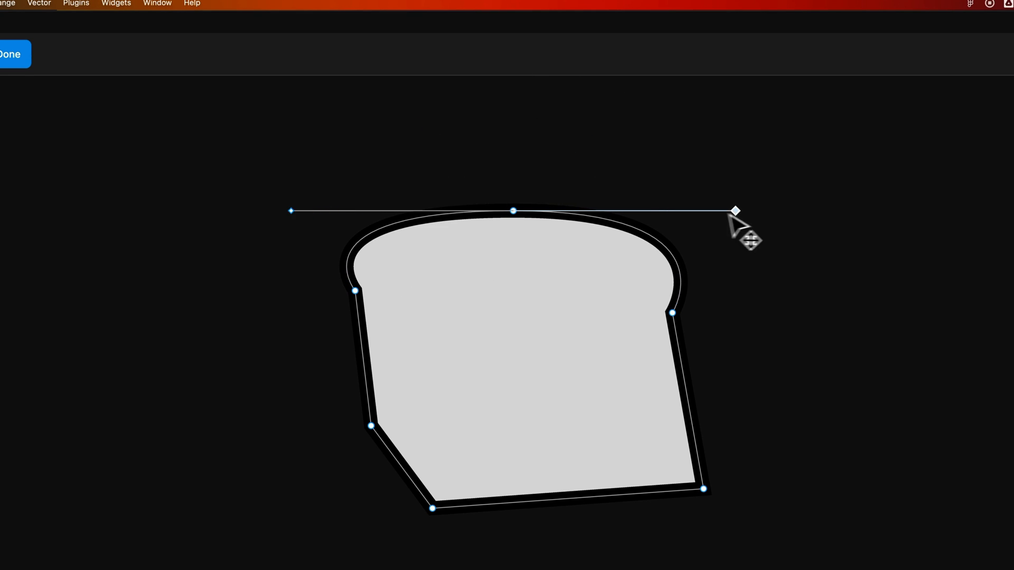
{"action": "left_click_drag", "start_coordinate": [734, 210], "coordinate": [513, 120]}
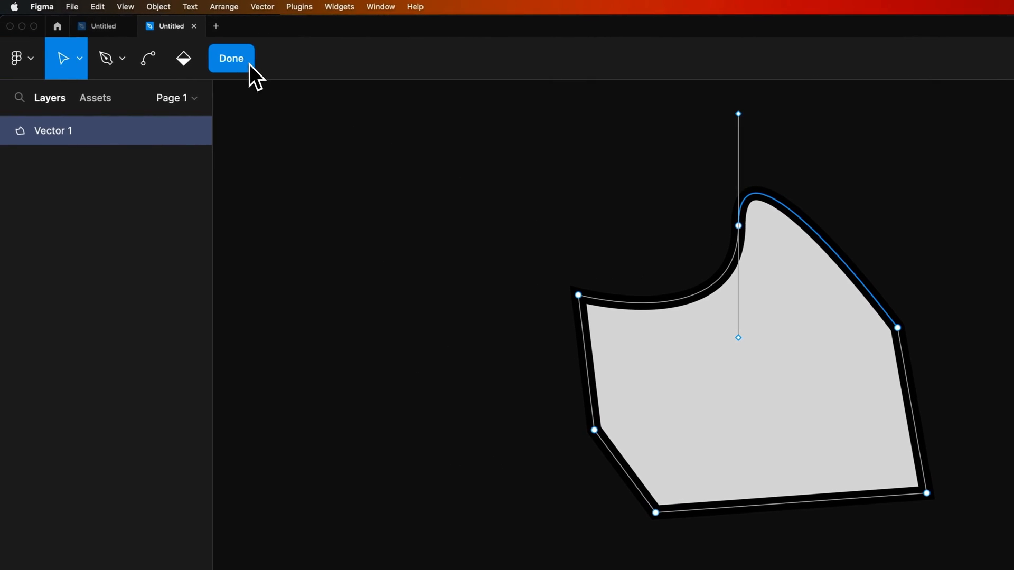
Step: Exit polygon editing and draw a two-point open S-shaped wavy line with the Pen tool
{"action": "left_click", "coordinate": [231, 58]}
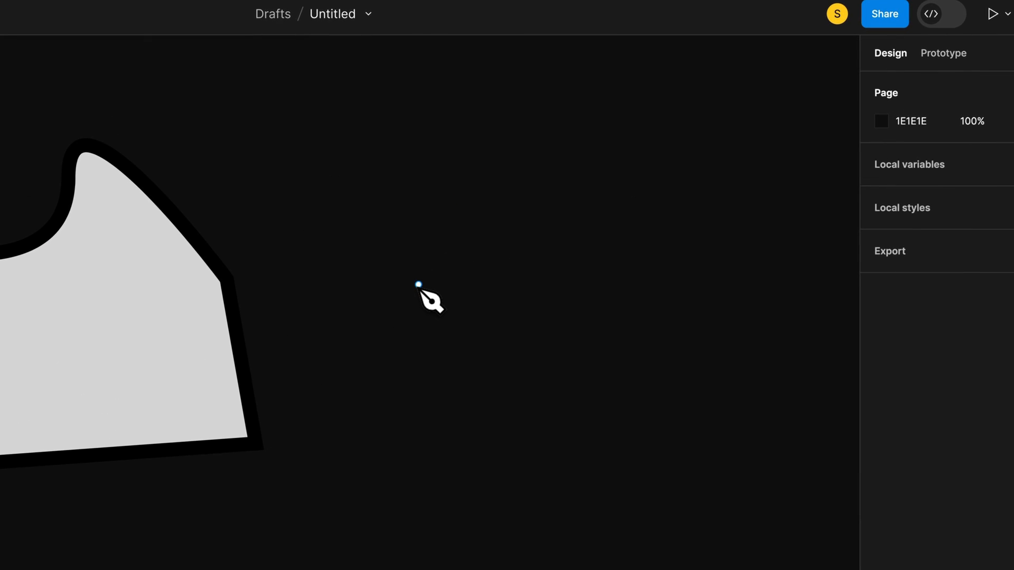
{"action": "left_click", "coordinate": [417, 286]}
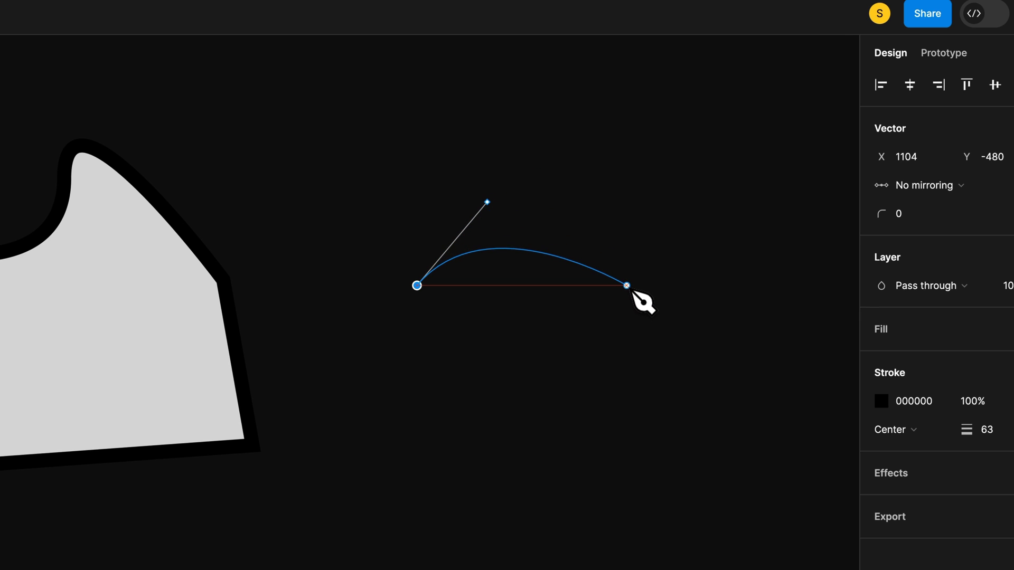
{"action": "left_click_drag", "start_coordinate": [628, 285], "coordinate": [563, 177]}
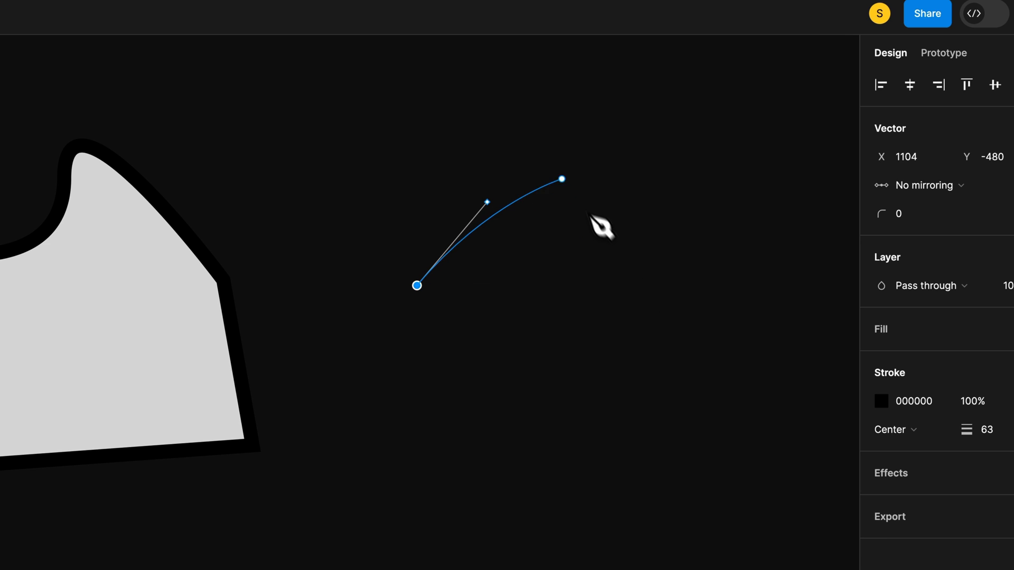
{"action": "left_click_drag", "start_coordinate": [563, 178], "coordinate": [591, 284]}
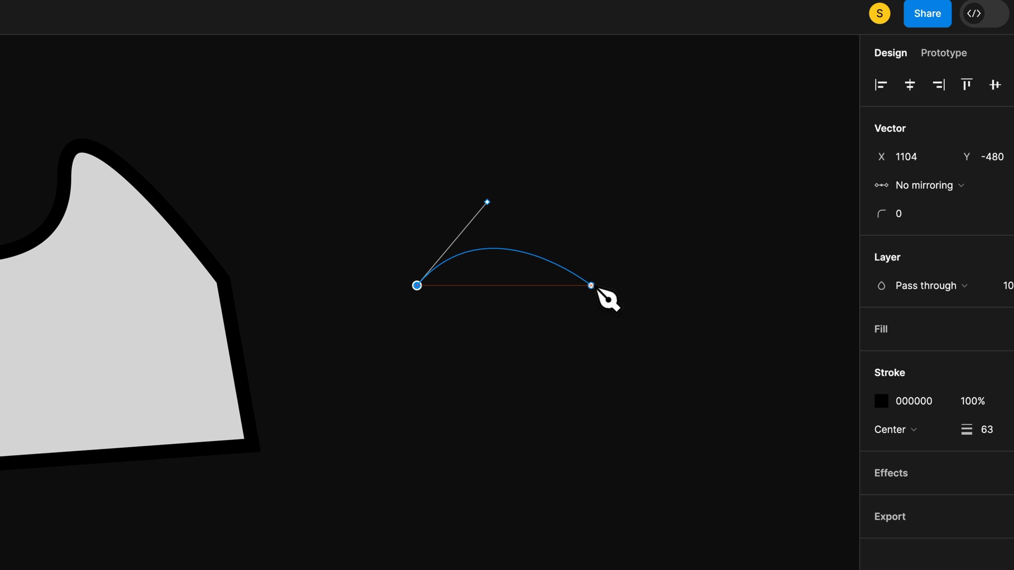
{"action": "left_click_drag", "start_coordinate": [591, 284], "coordinate": [685, 284]}
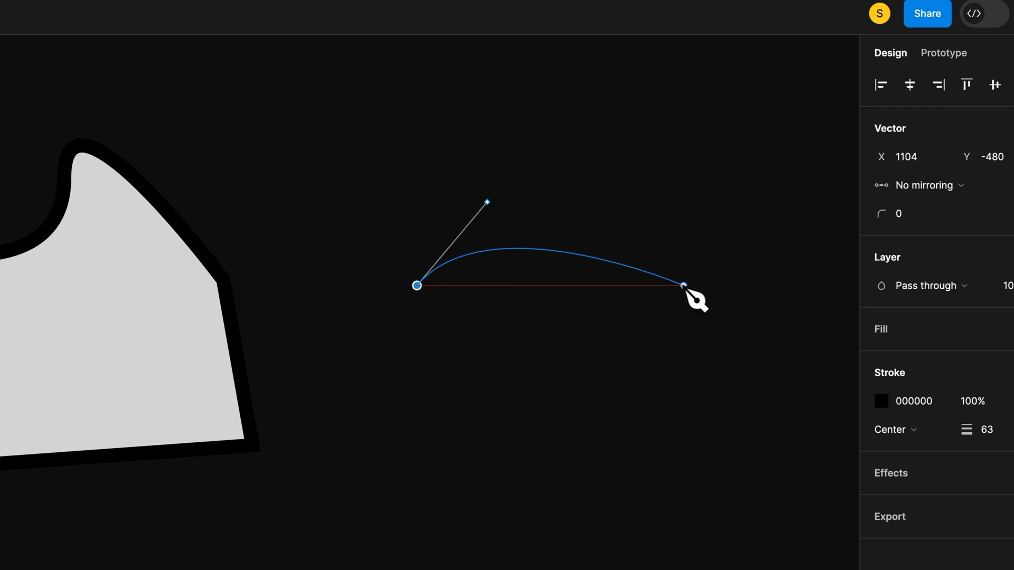
{"action": "left_click_drag", "start_coordinate": [687, 284], "coordinate": [683, 286]}
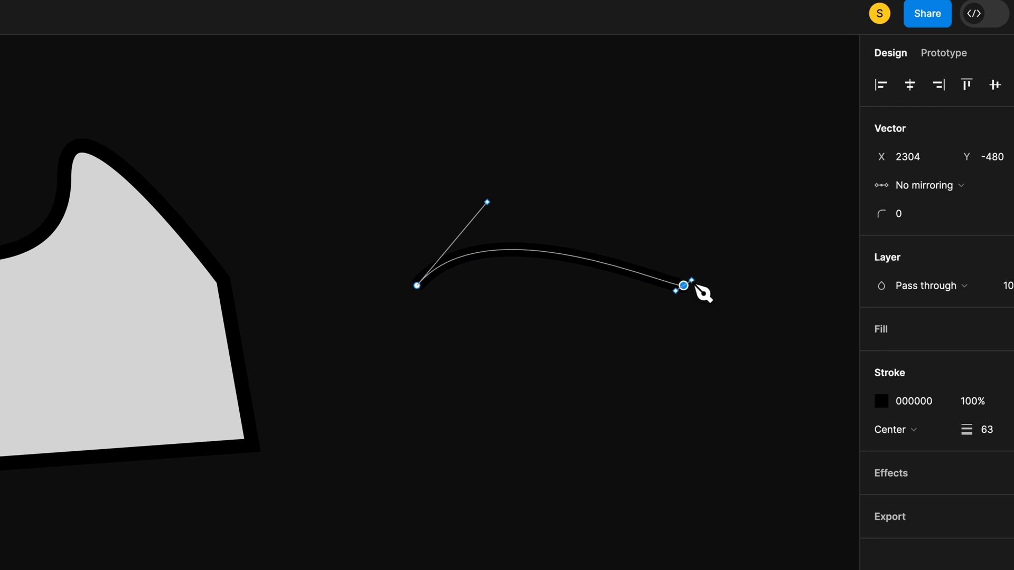
{"action": "left_click_drag", "start_coordinate": [704, 294], "coordinate": [817, 175]}
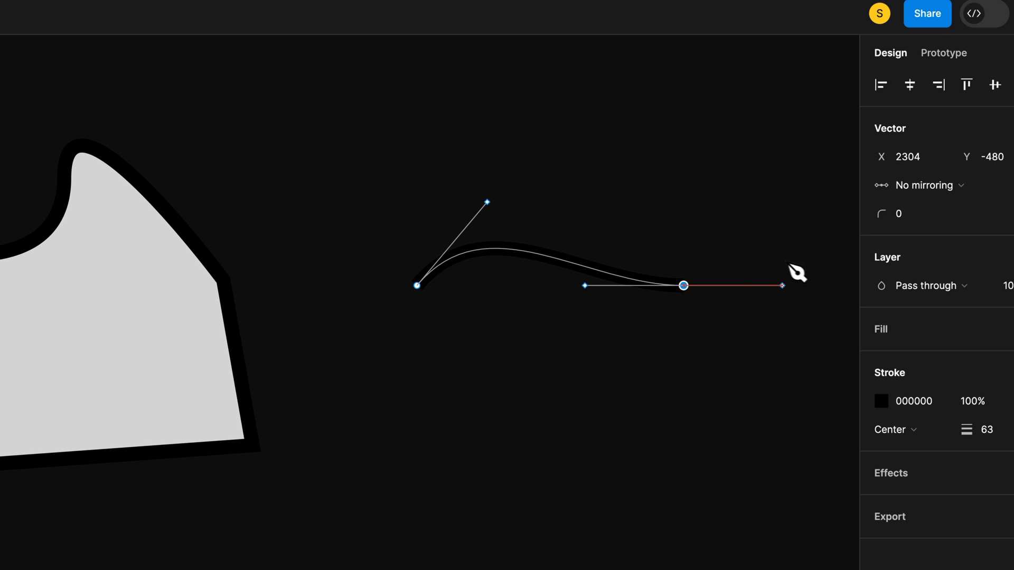
{"action": "left_click_drag", "start_coordinate": [783, 284], "coordinate": [783, 192]}
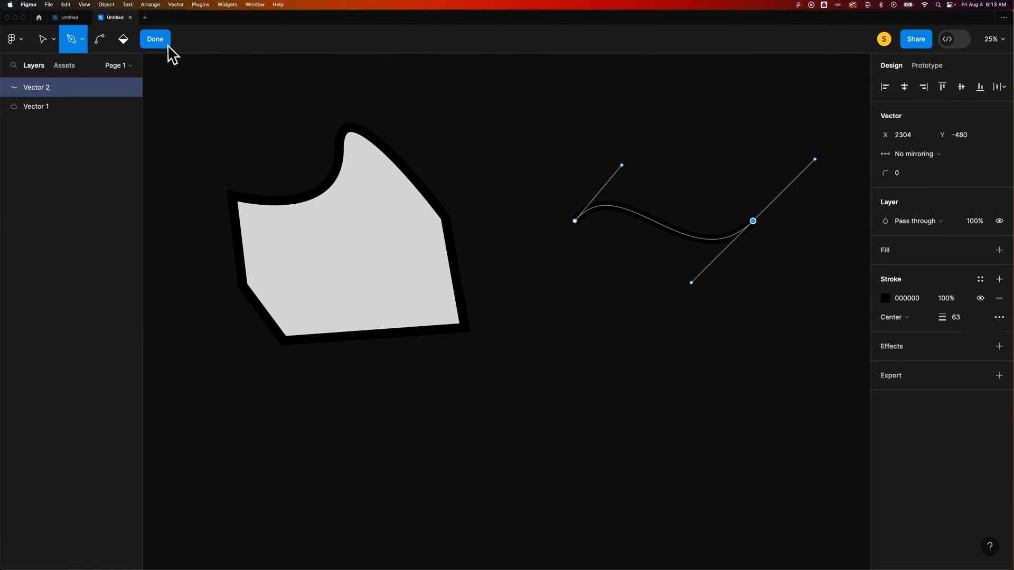
Step: Finish the wavy line, move it down level with the polygon's middle and deselect it
{"action": "left_click", "coordinate": [155, 39]}
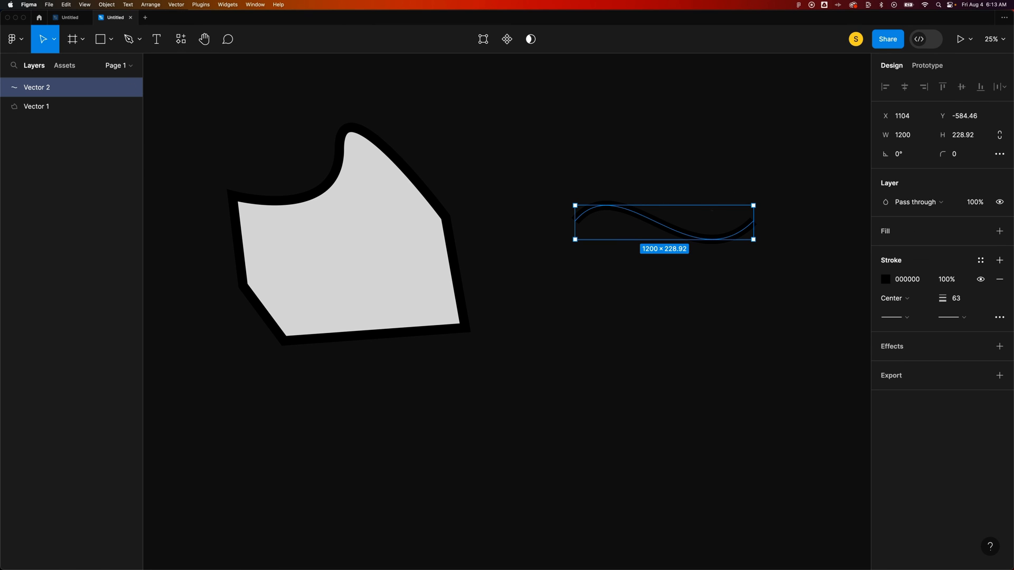
{"action": "left_click_drag", "start_coordinate": [663, 223], "coordinate": [649, 240]}
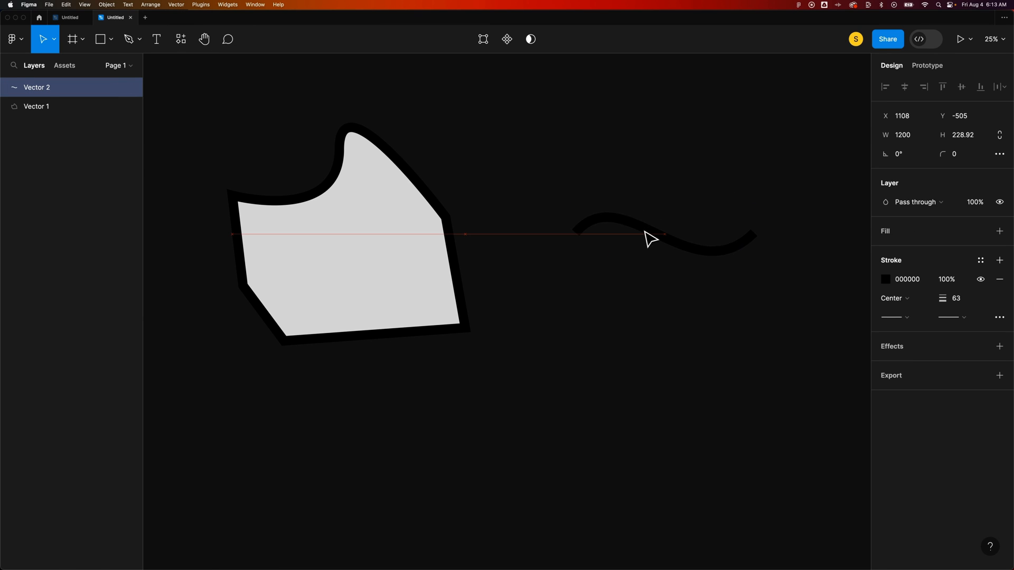
{"action": "left_click", "coordinate": [649, 236]}
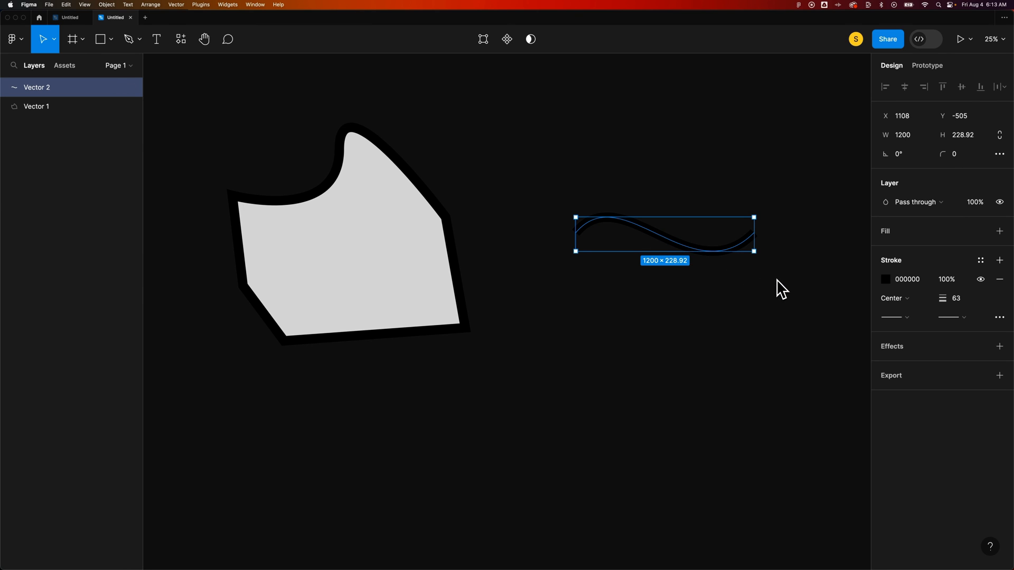
{"action": "mouse_move", "coordinate": [735, 281]}
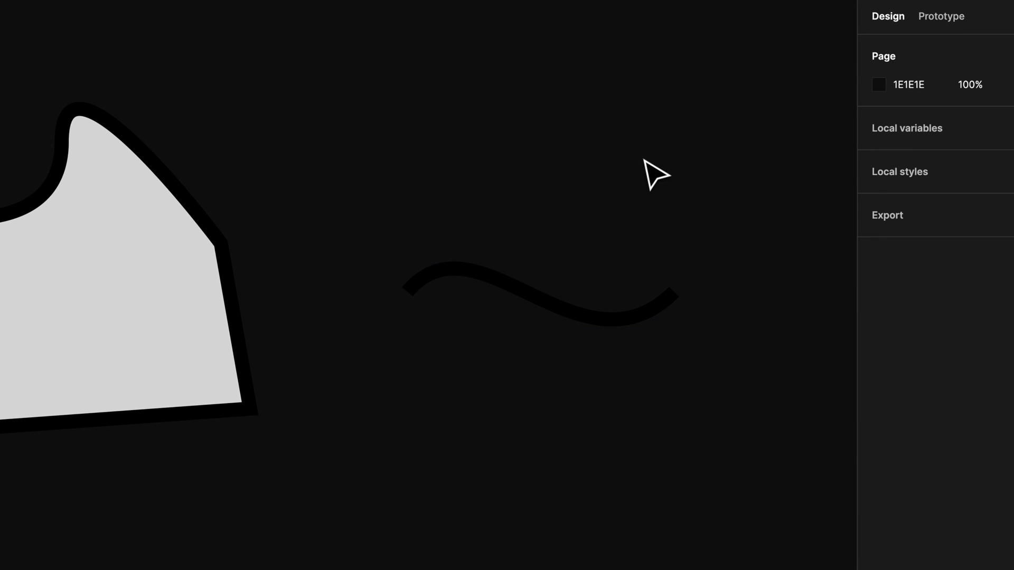
{"action": "mouse_move", "coordinate": [571, 232]}
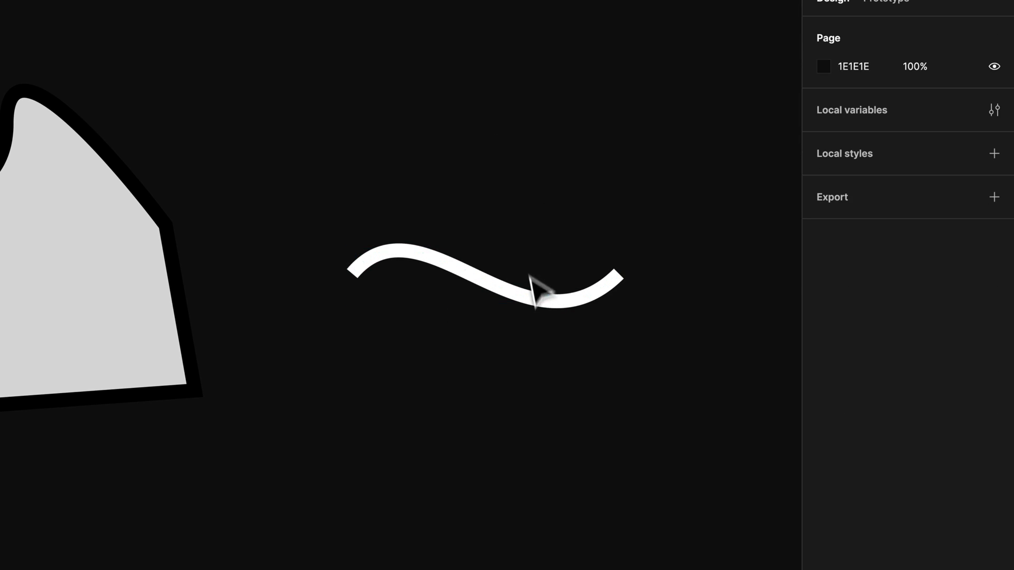
Step: Select the wavy line Vector 2 to change its stroke colour to FFFFFF
{"action": "left_click", "coordinate": [542, 287]}
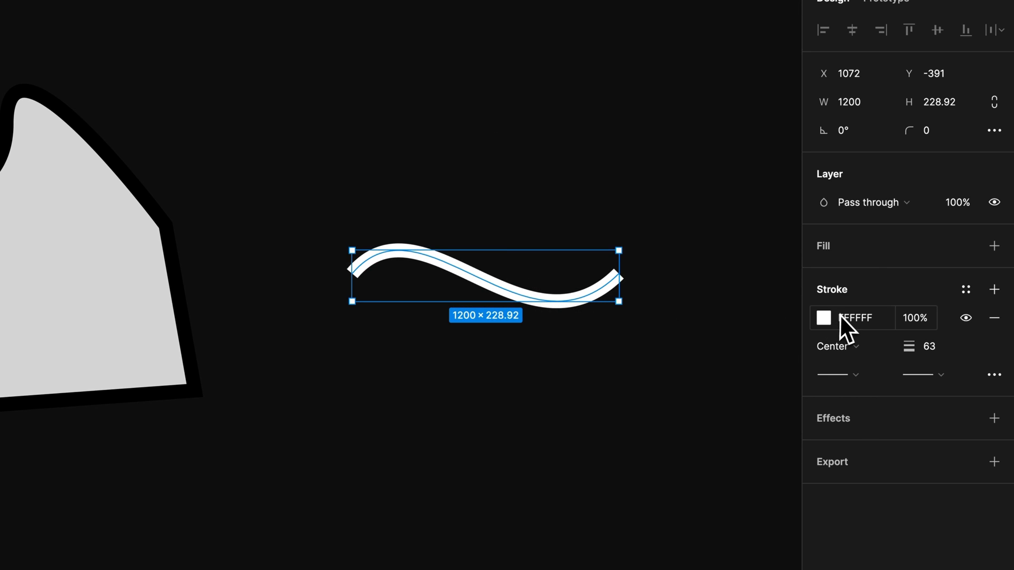
{"action": "mouse_move", "coordinate": [866, 329]}
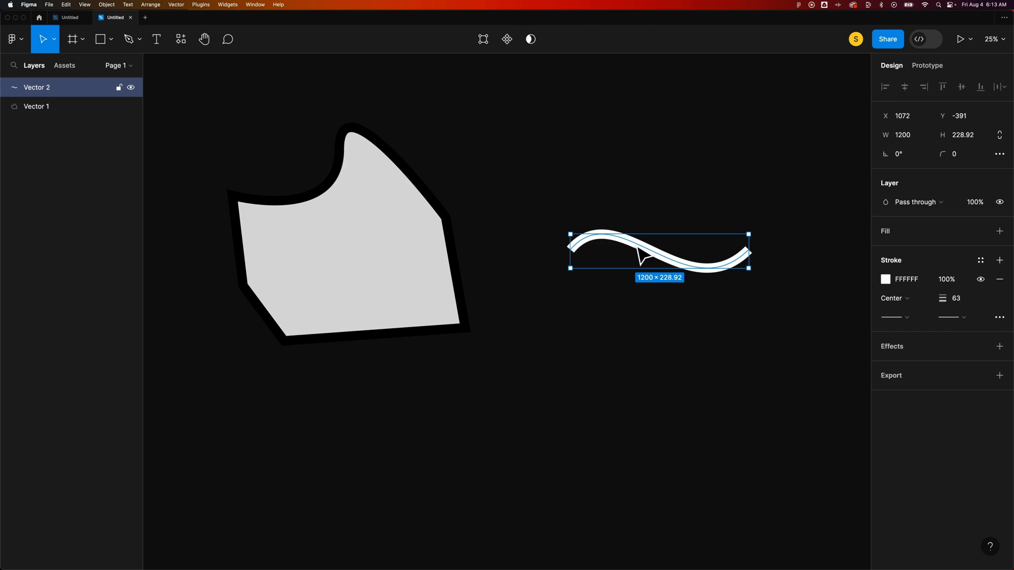
{"action": "mouse_move", "coordinate": [686, 220]}
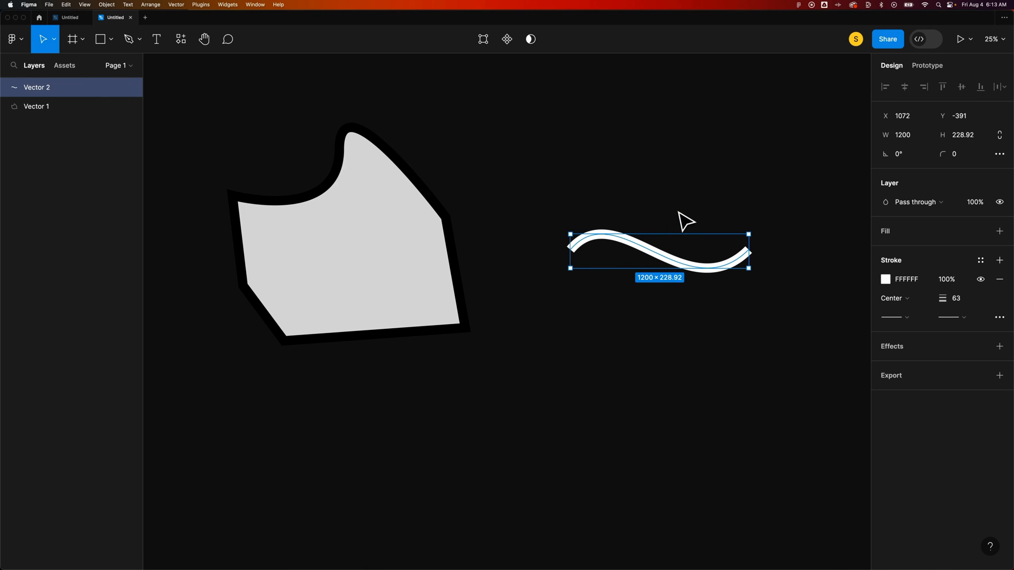